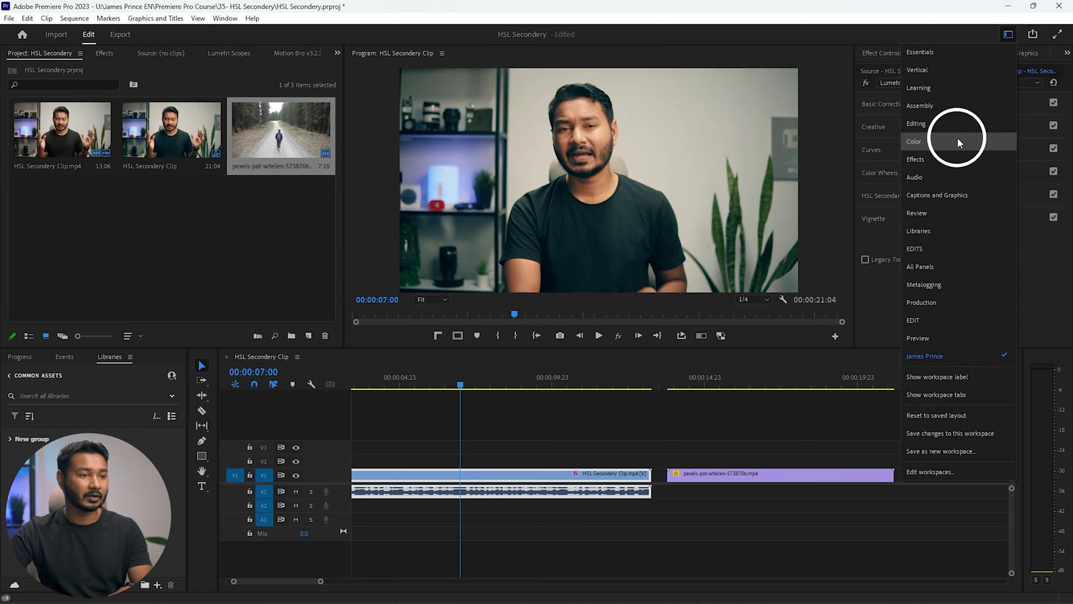
Step: Switch Premiere Pro to the Color workspace to show the Lumetri Color panel
click(225, 18)
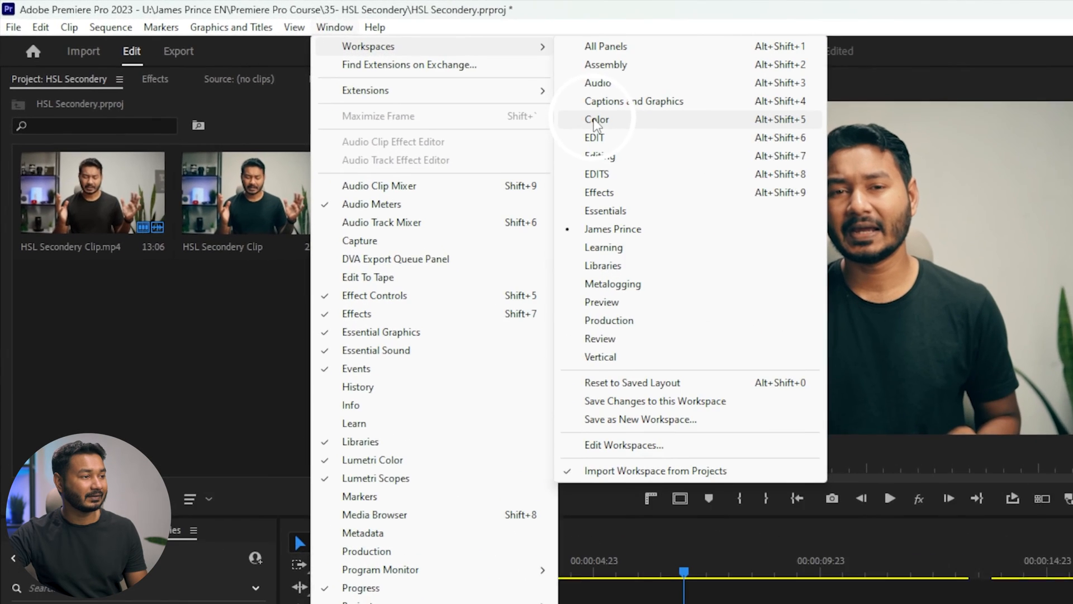
click(596, 120)
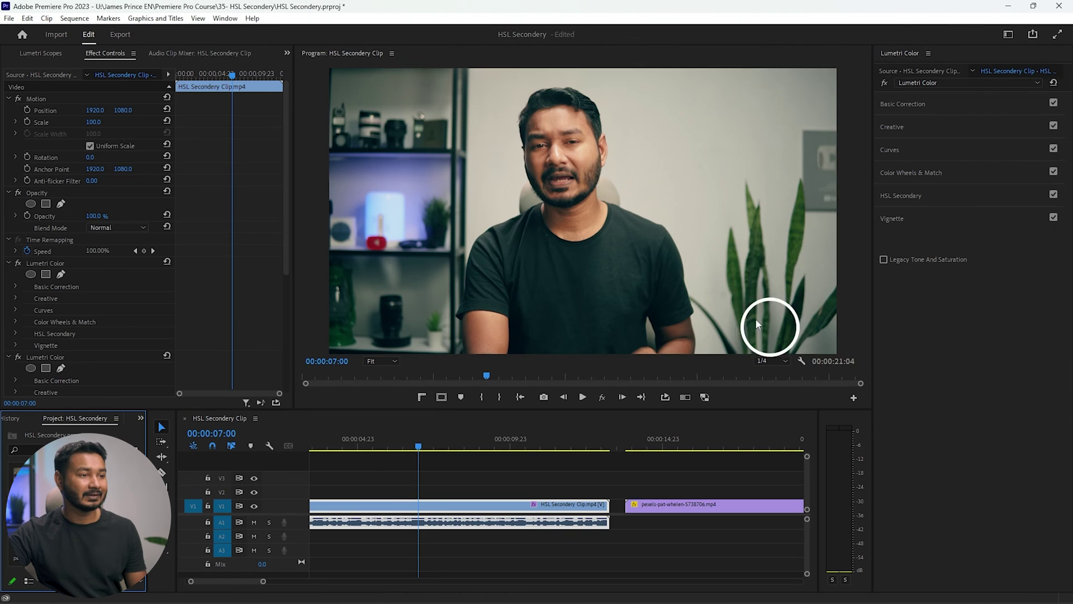
mouse_move(750, 147)
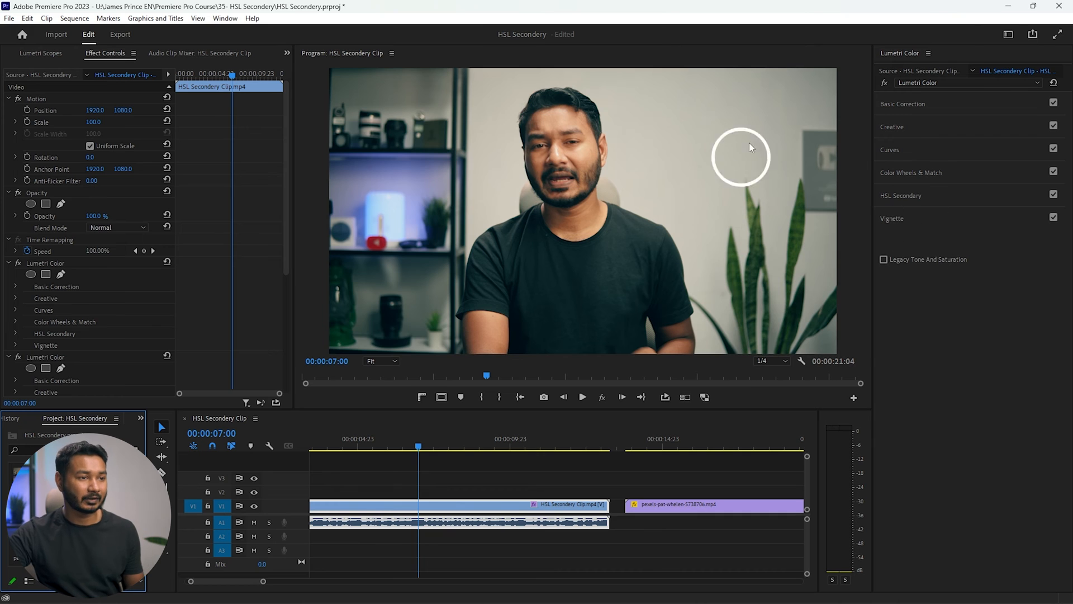
mouse_move(897, 255)
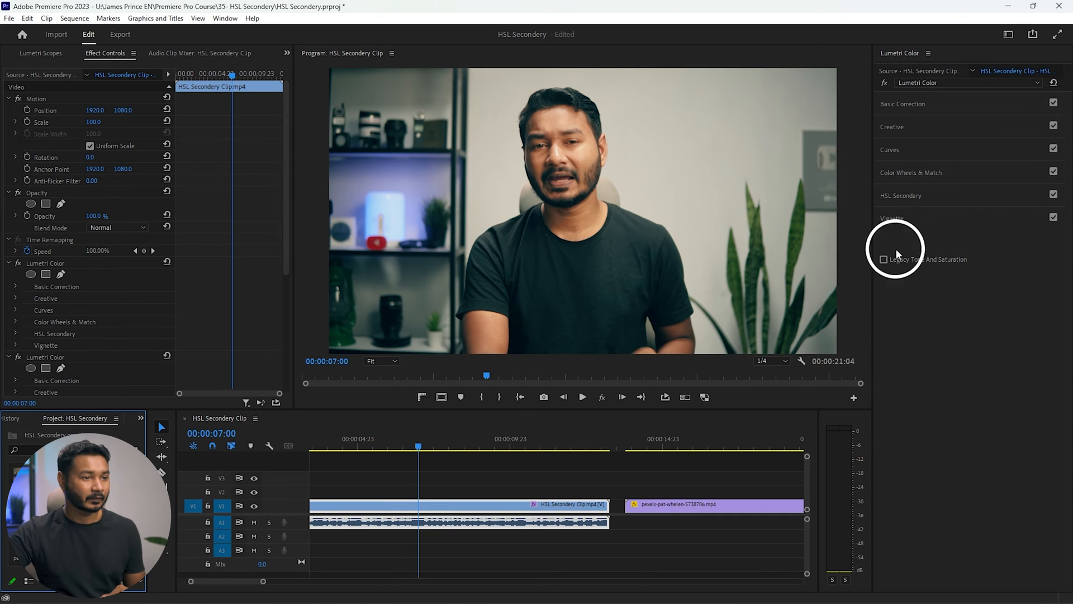
mouse_move(914, 68)
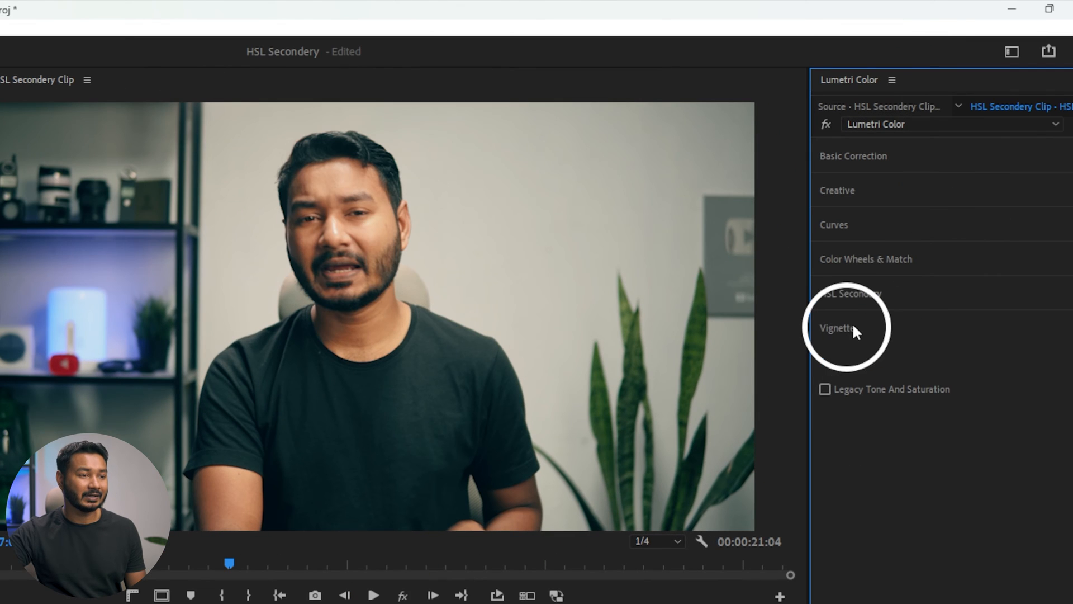
Step: Vignette the talking-head clip (amount -0.8, midpoint 10.3, roundness 90.1, feather 79.5) and compare
click(834, 327)
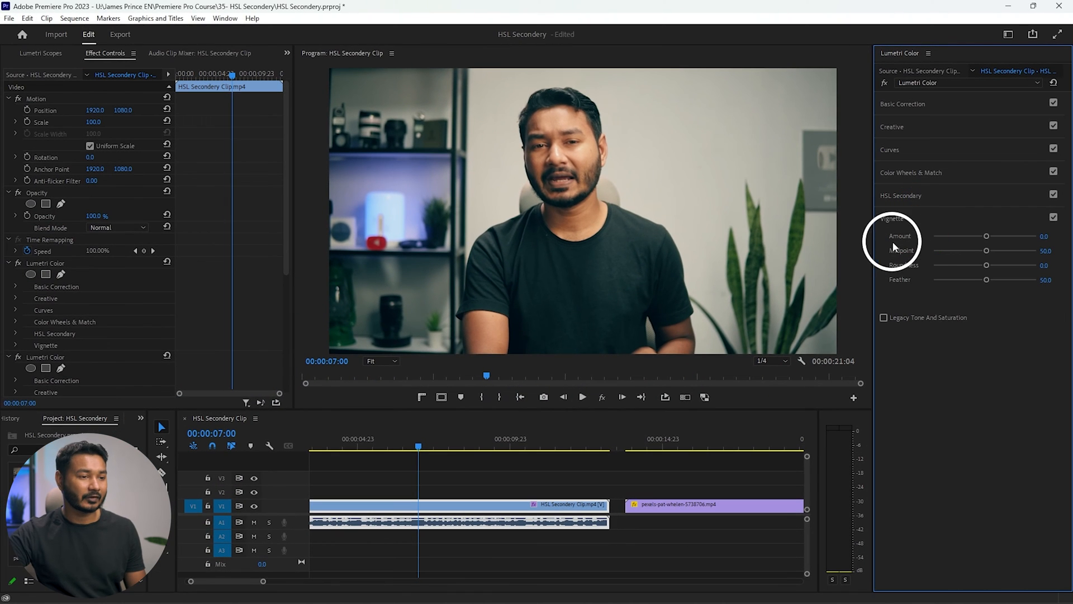
mouse_move(979, 259)
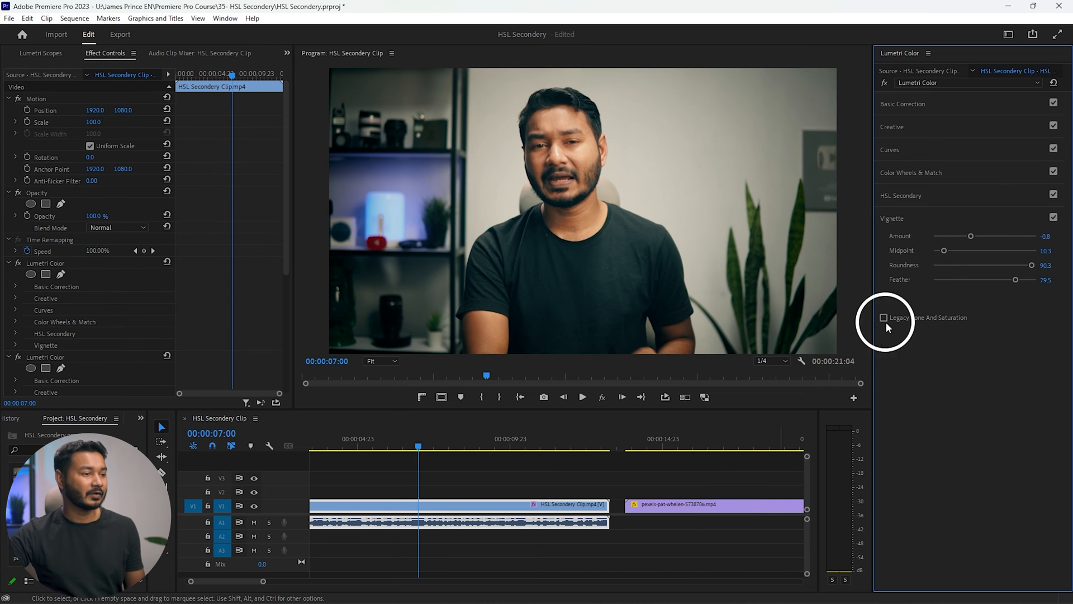
click(1053, 219)
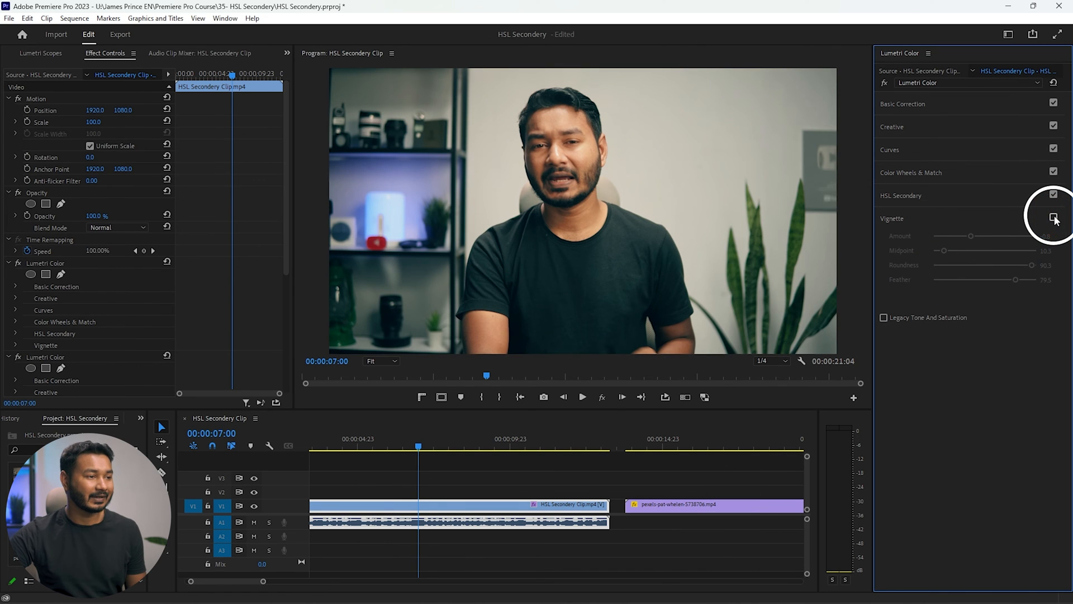
click(1053, 217)
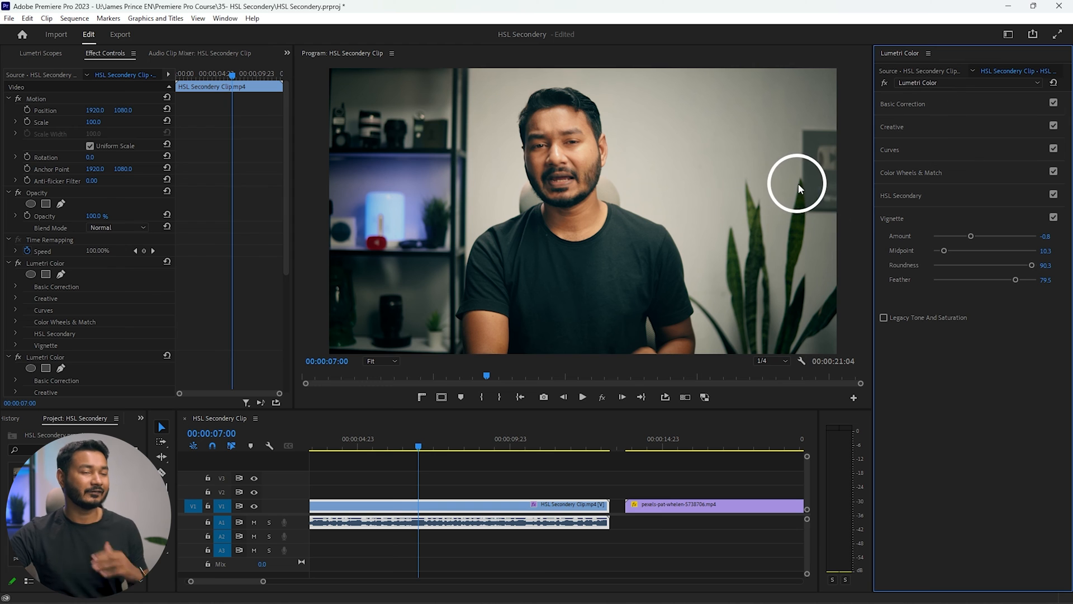
mouse_move(588, 189)
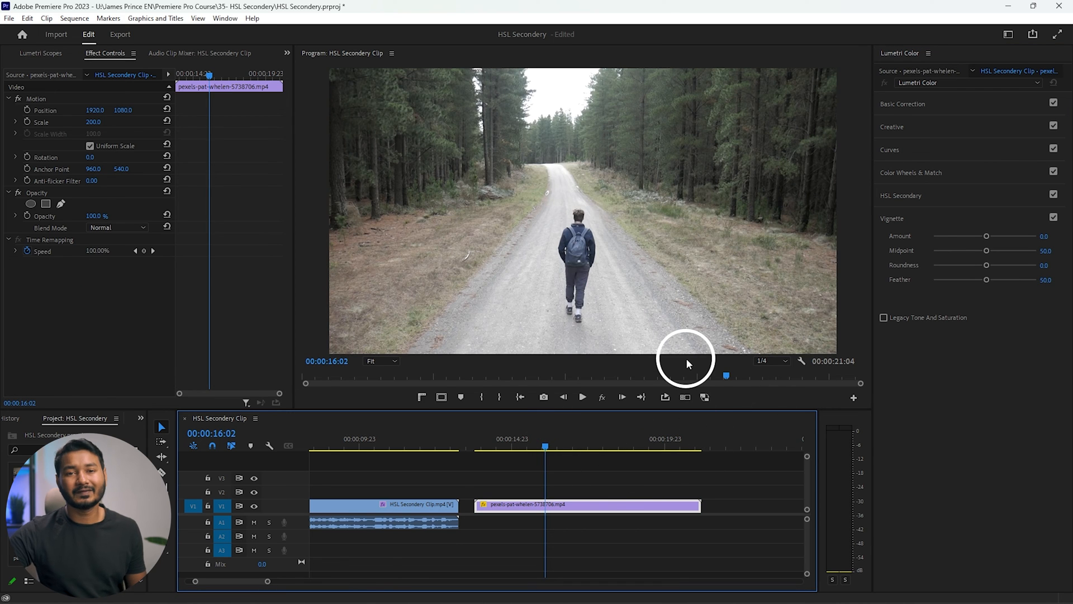
mouse_move(568, 236)
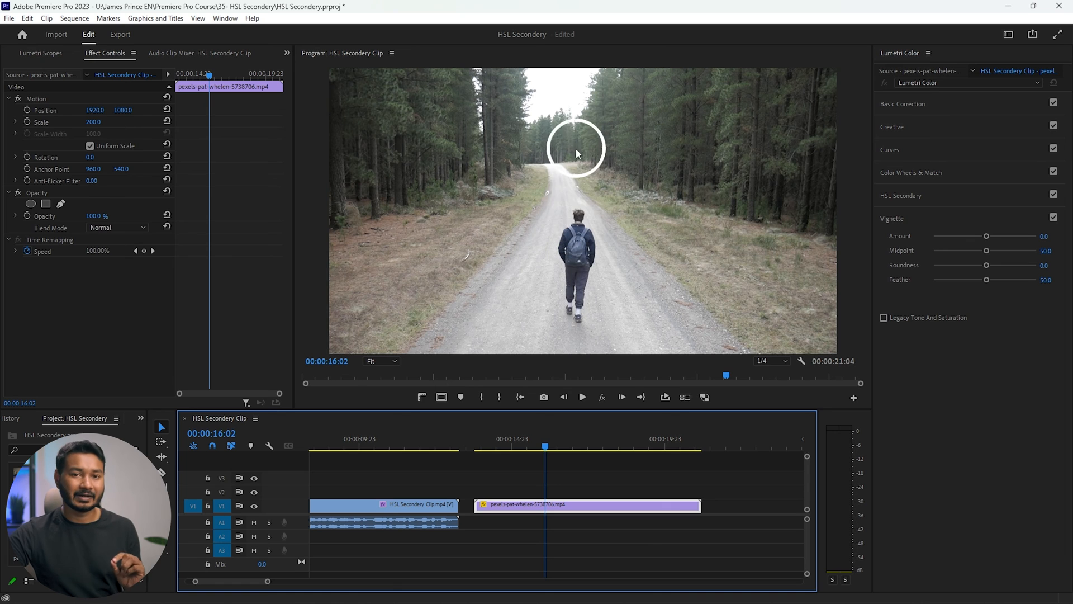
mouse_move(605, 351)
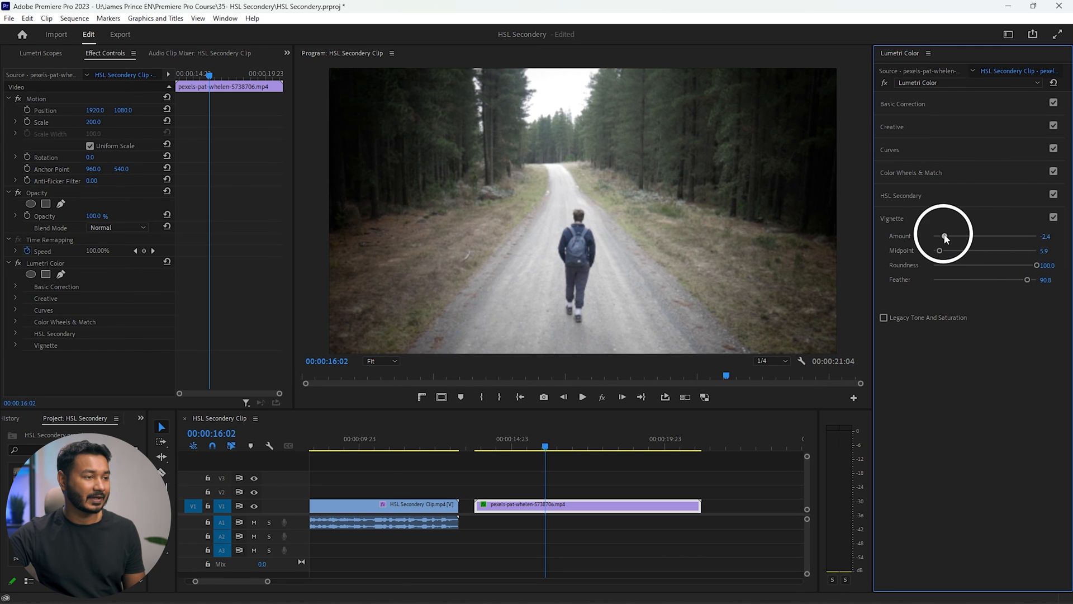
Step: Toggle the forest clip's vignette off and back on to compare before and after
click(1054, 218)
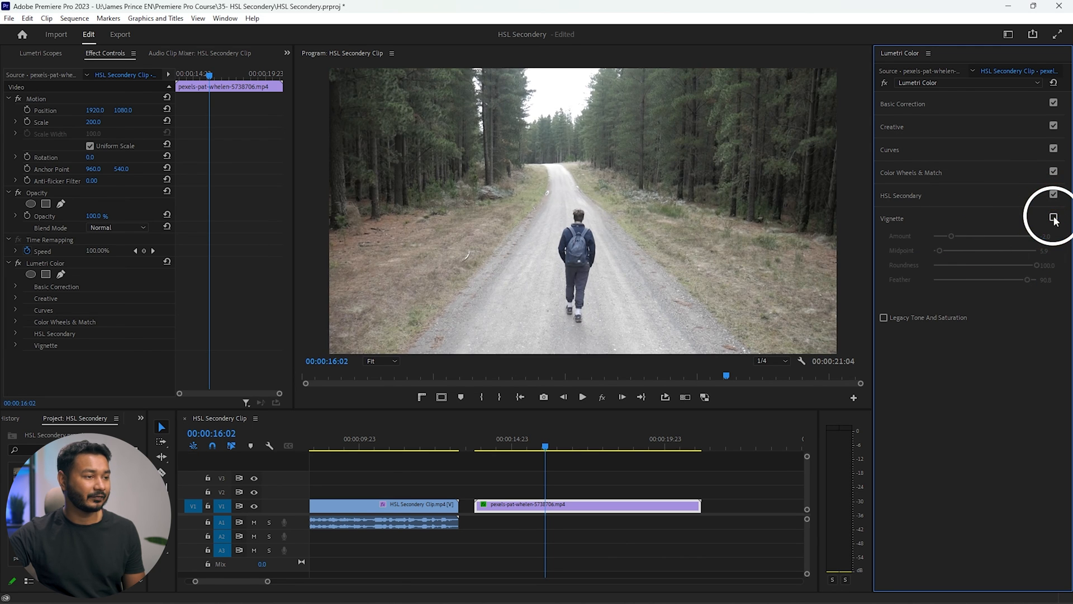
click(1054, 218)
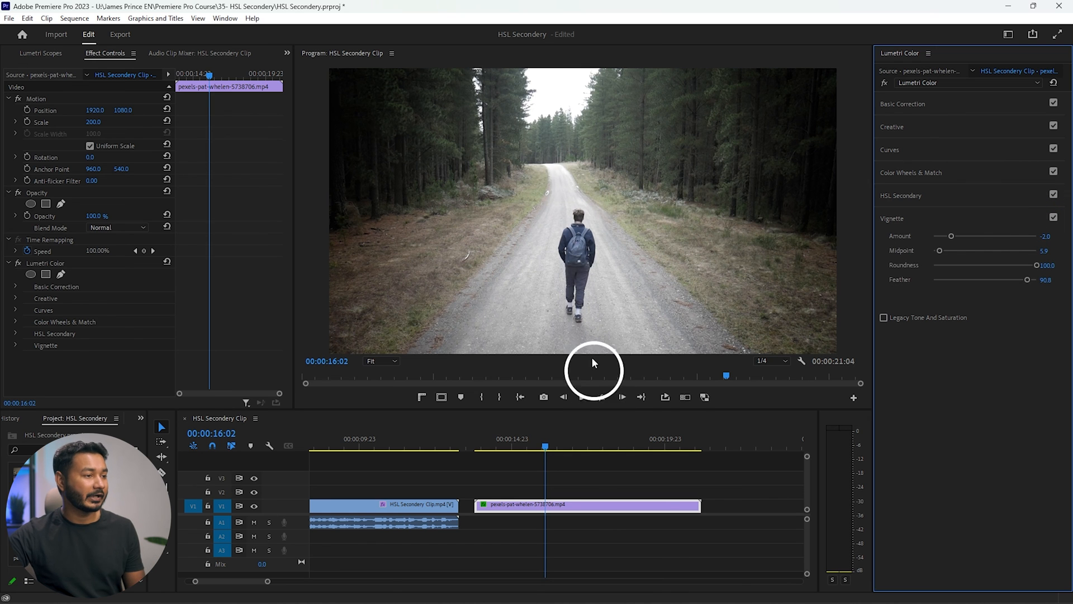